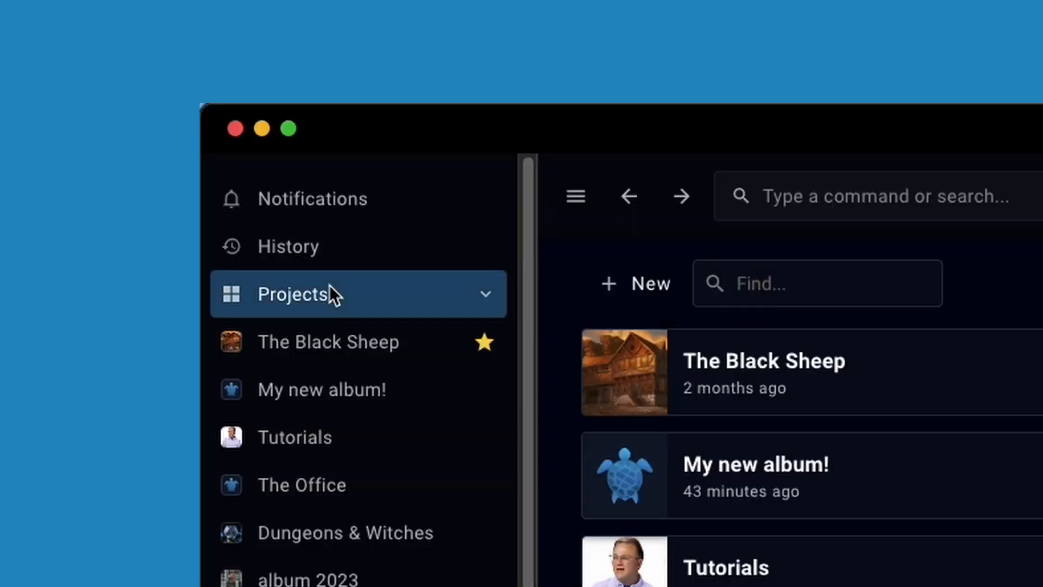
Create a new Samply project named 'Where U Found ME'.
{"action": "left_click", "coordinate": [635, 284]}
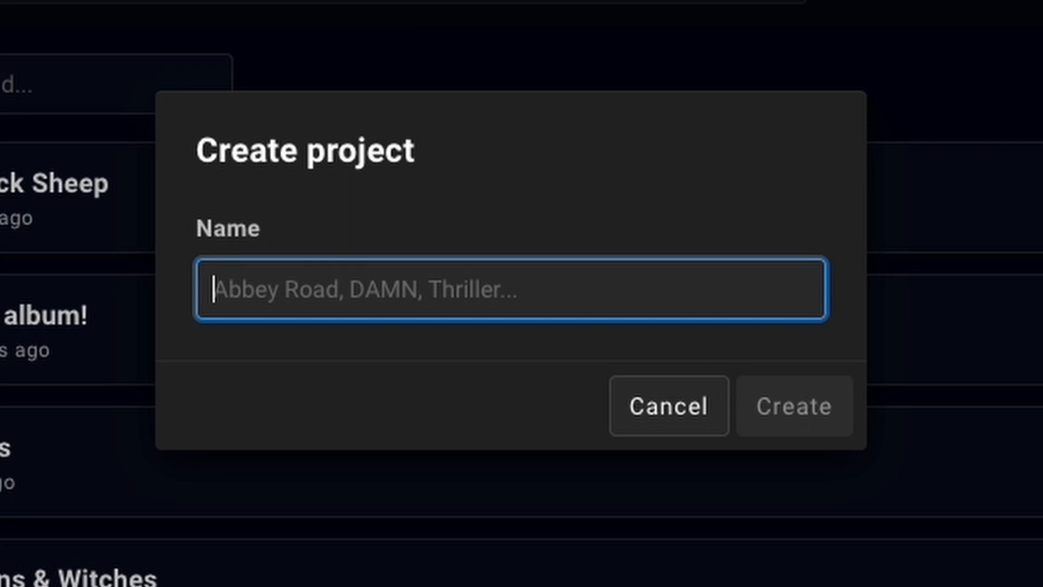
{"action": "type", "text": "Where U Found"}
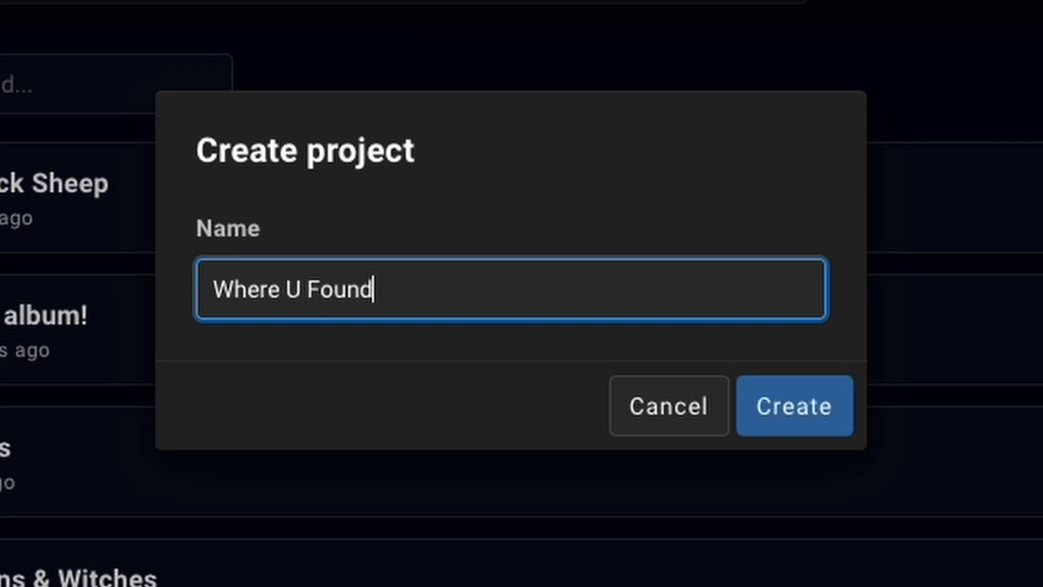
{"action": "type", "text": "ME"}
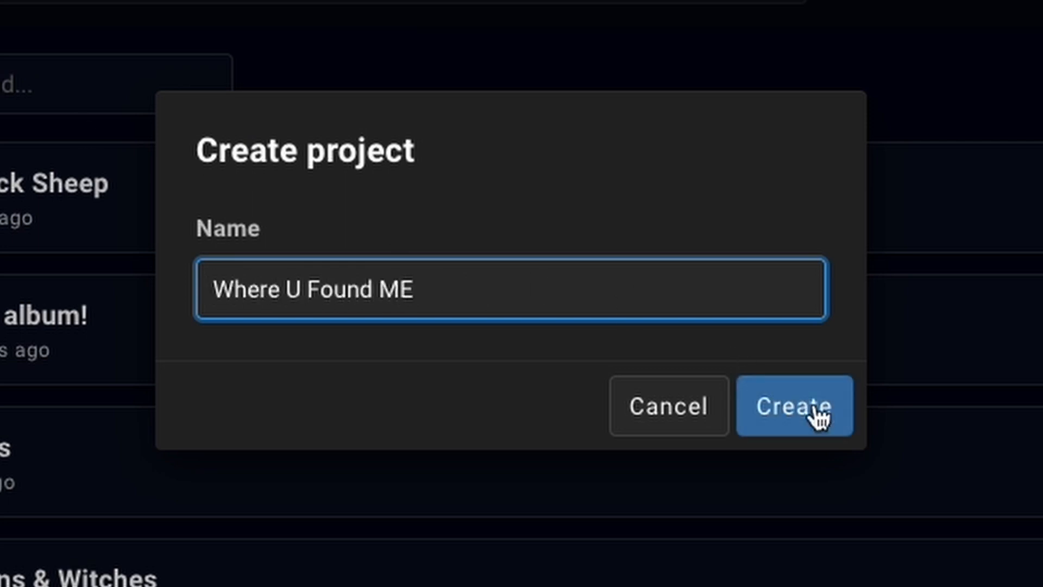
{"action": "left_click", "coordinate": [795, 406]}
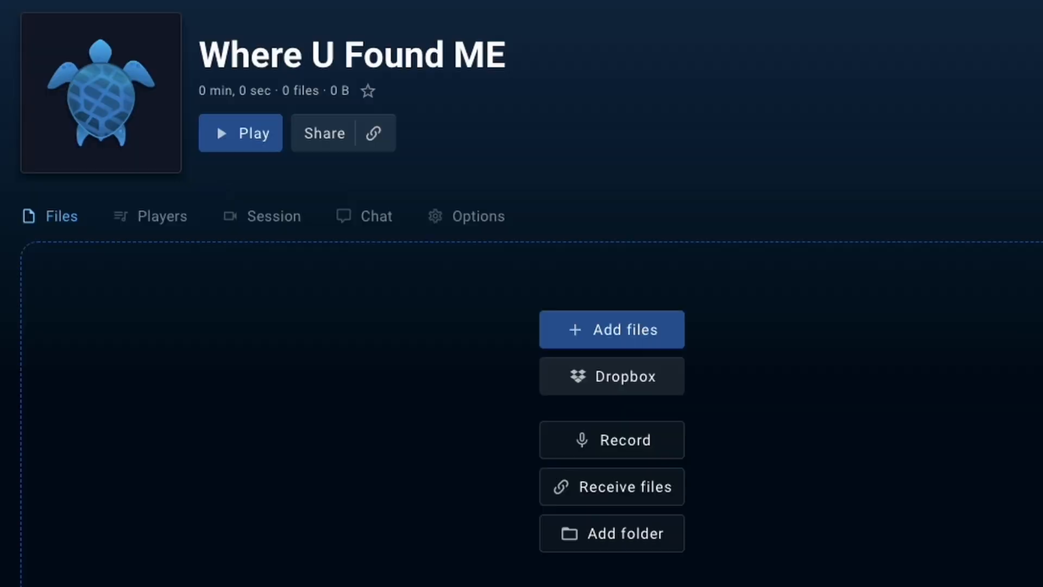
Enable the upload portal with header 'Upload Your Files' and message 'Upload your stems right here.'.
{"action": "left_click", "coordinate": [610, 329]}
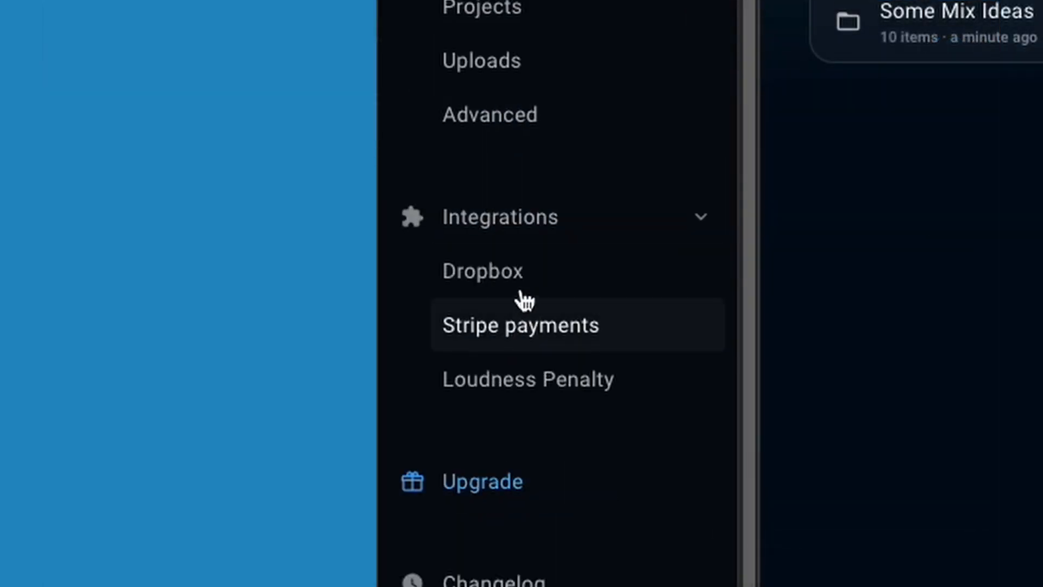
{"action": "left_click", "coordinate": [481, 270]}
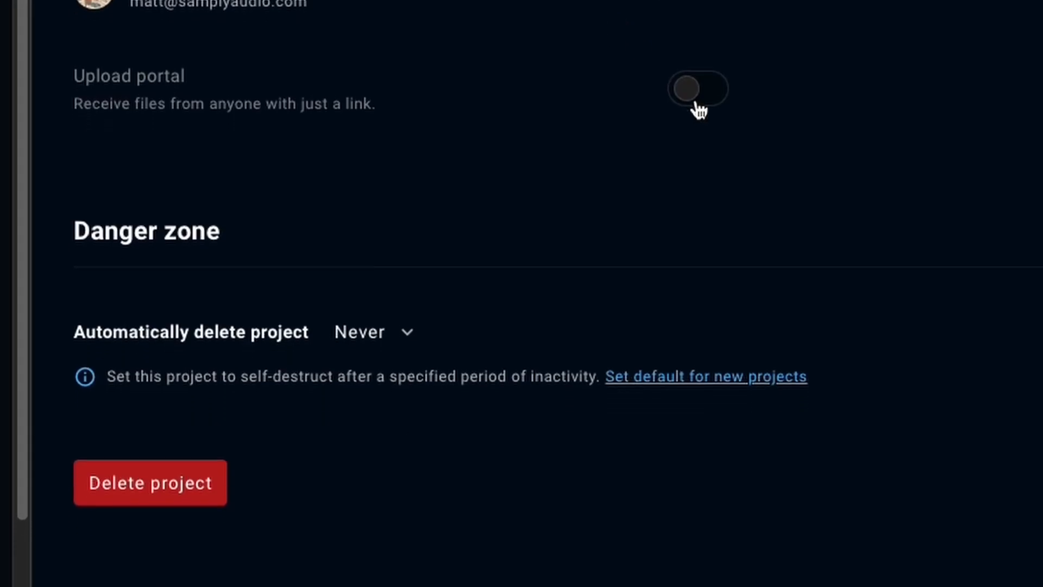
{"action": "left_click", "coordinate": [697, 89]}
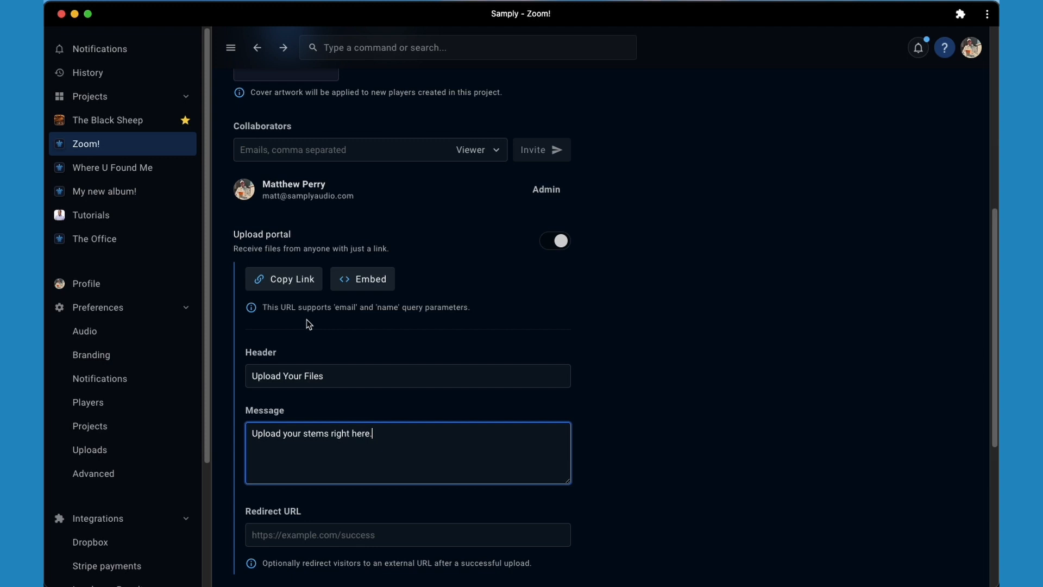
Play '02 Where U Found Me.wav' from the project's Files list.
{"action": "left_click", "coordinate": [113, 142]}
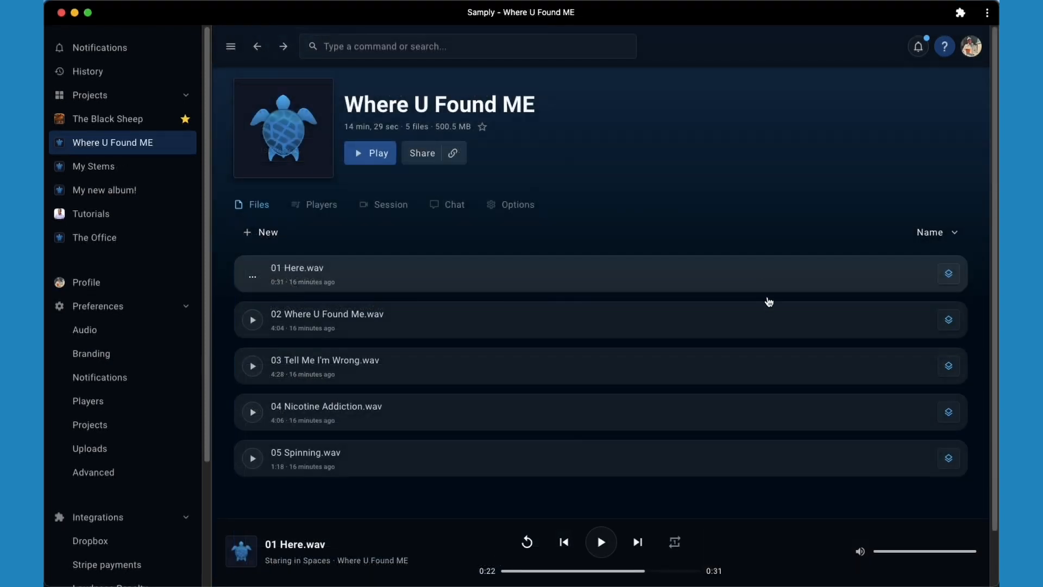
{"action": "mouse_move", "coordinate": [785, 495]}
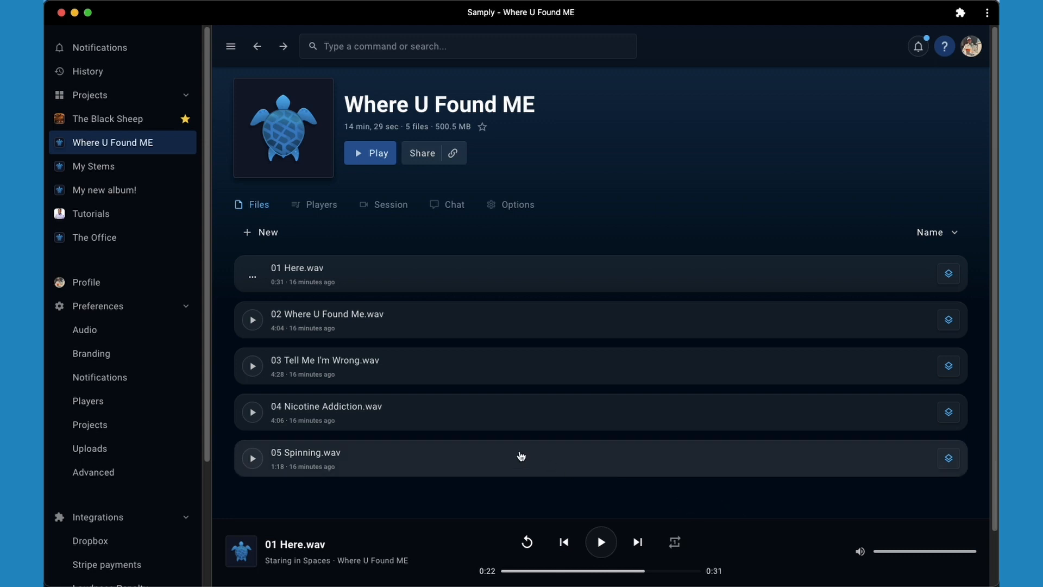
{"action": "left_click", "coordinate": [251, 319]}
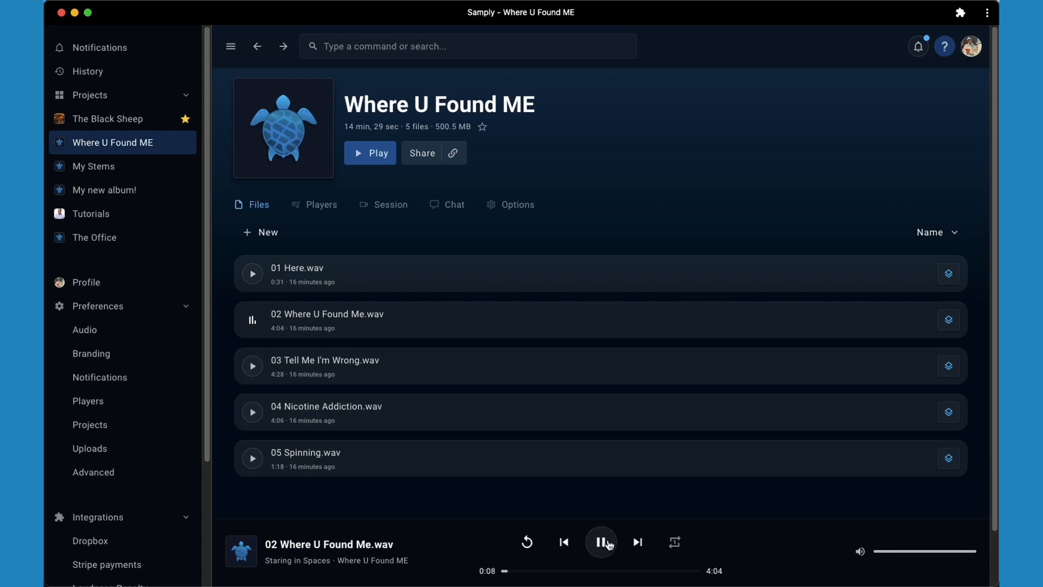
Invite a collaborator by email with Editor access from the project Options.
{"action": "left_click", "coordinate": [517, 204]}
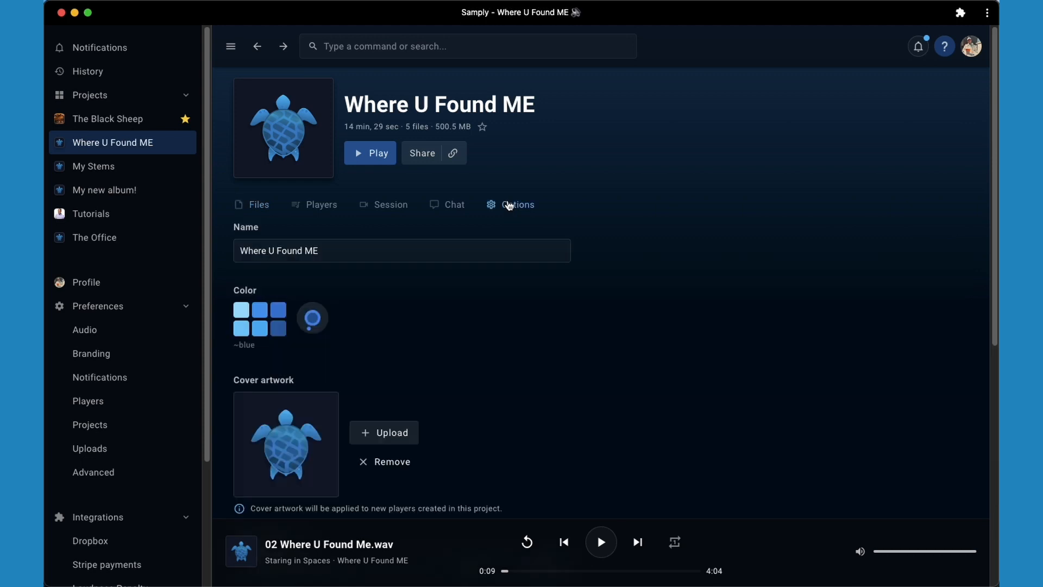
{"action": "scroll", "scroll_direction": "down", "scroll_amount": 3}
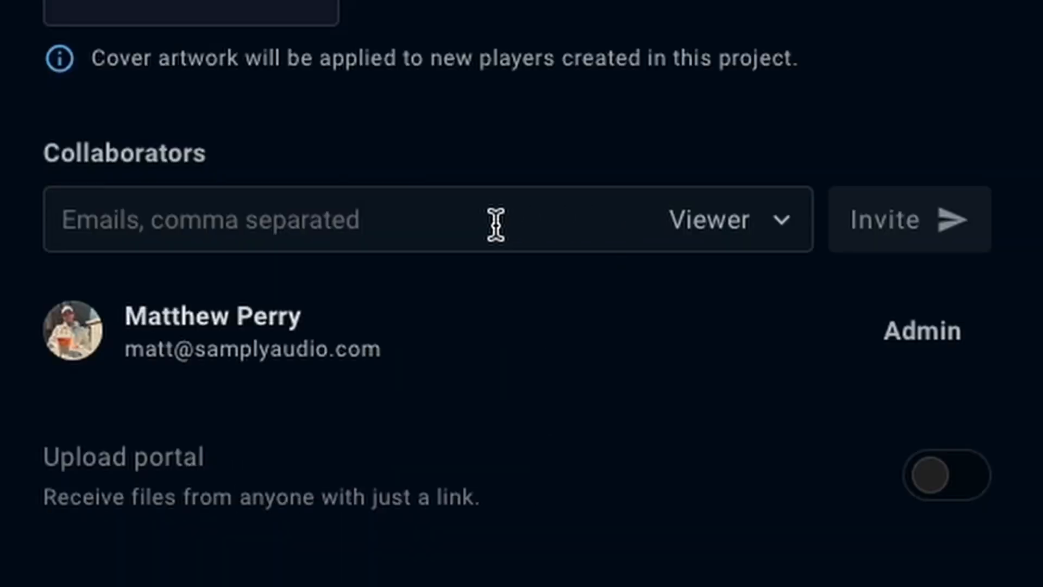
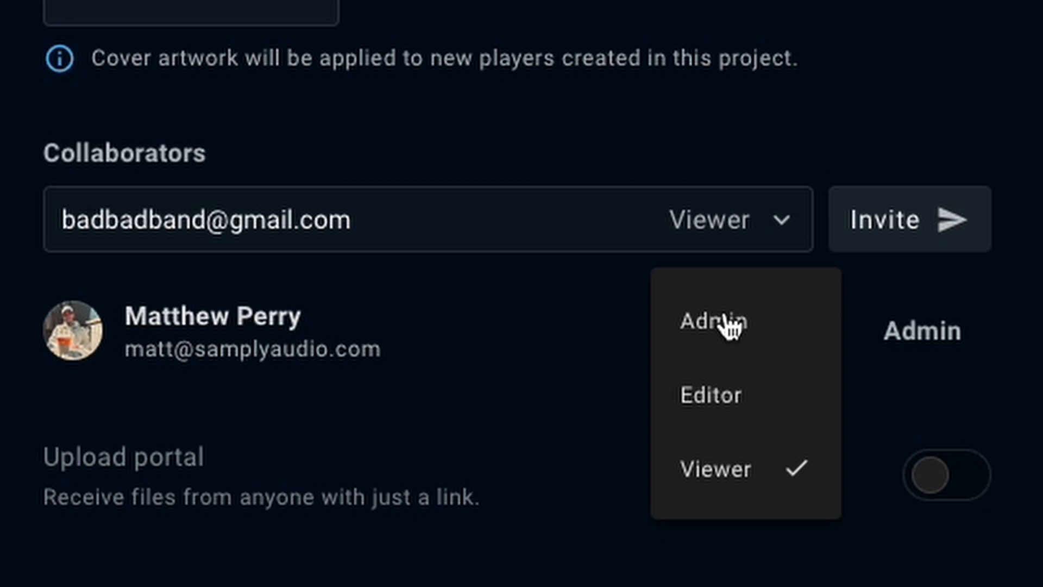
{"action": "left_click", "coordinate": [710, 395]}
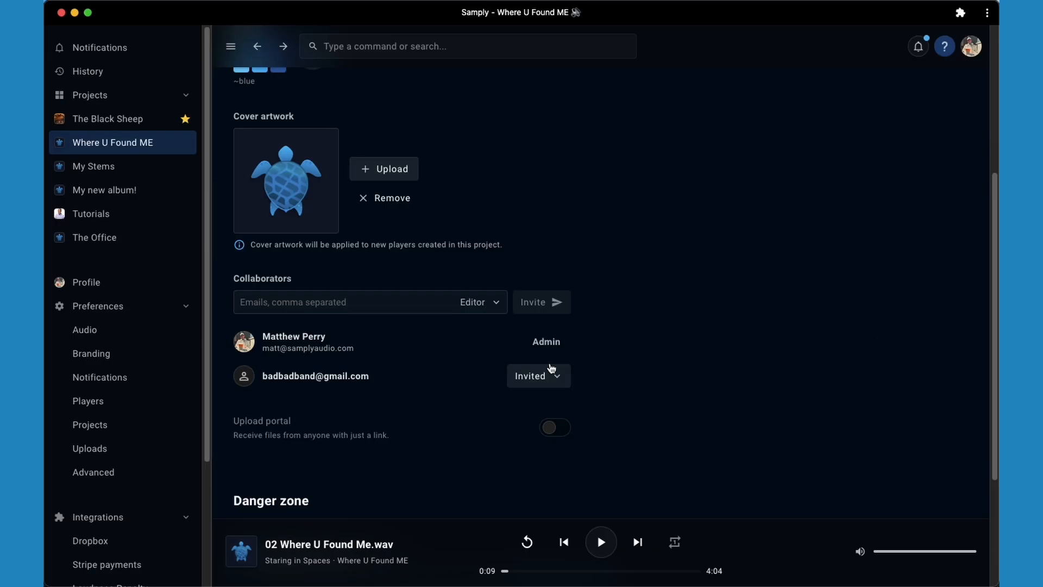
{"action": "left_click", "coordinate": [258, 204]}
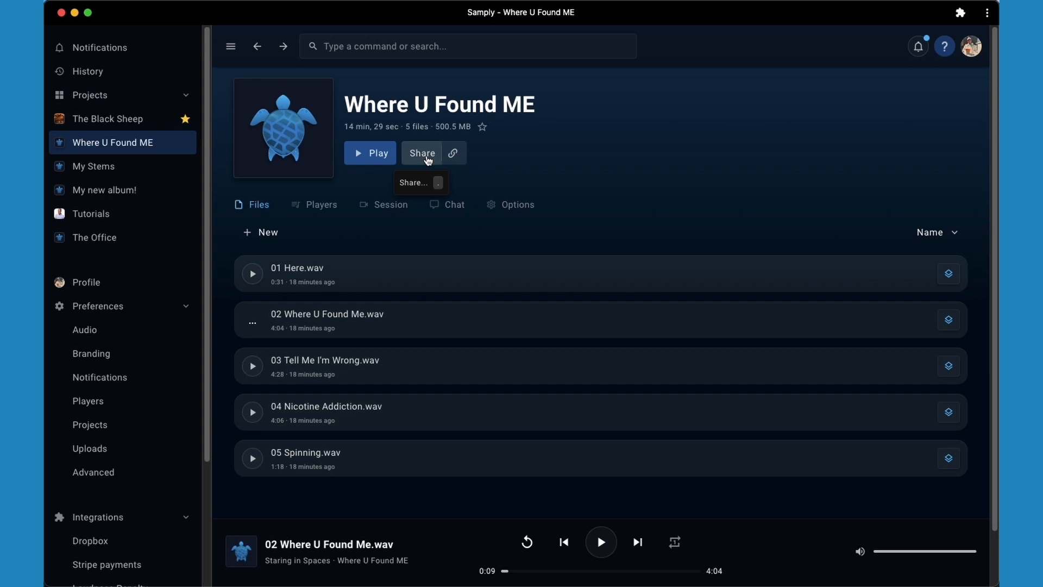
{"action": "mouse_move", "coordinate": [422, 153]}
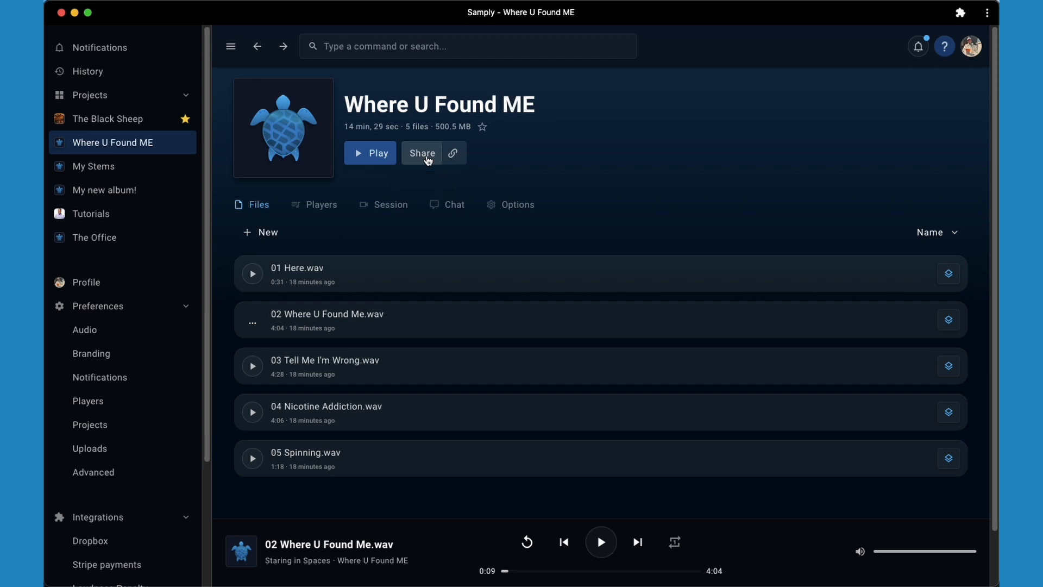
Keep the shared player active, allow listener comments, and finish the share setup.
{"action": "left_click", "coordinate": [421, 153]}
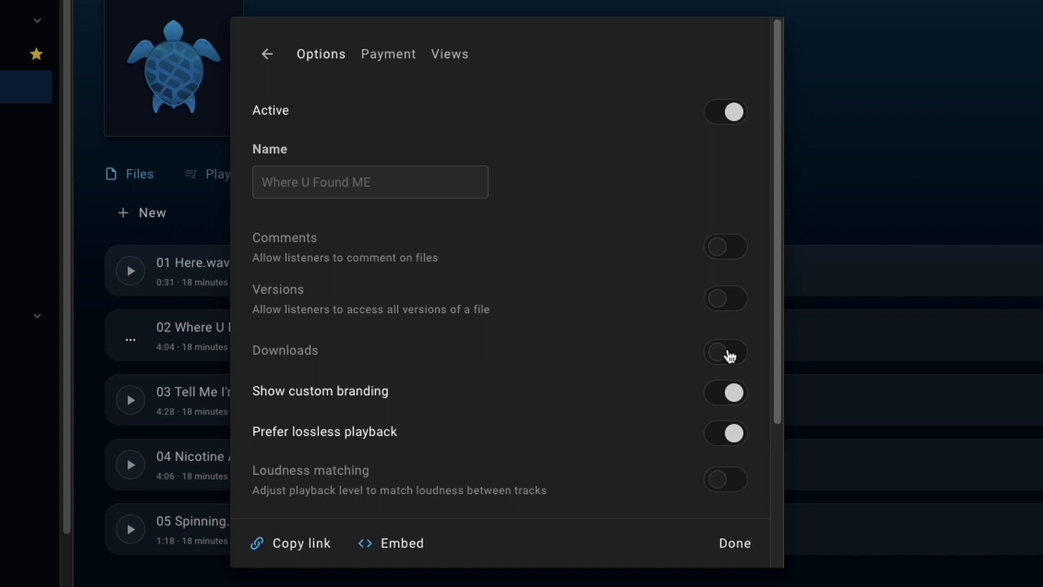
{"action": "mouse_move", "coordinate": [722, 171]}
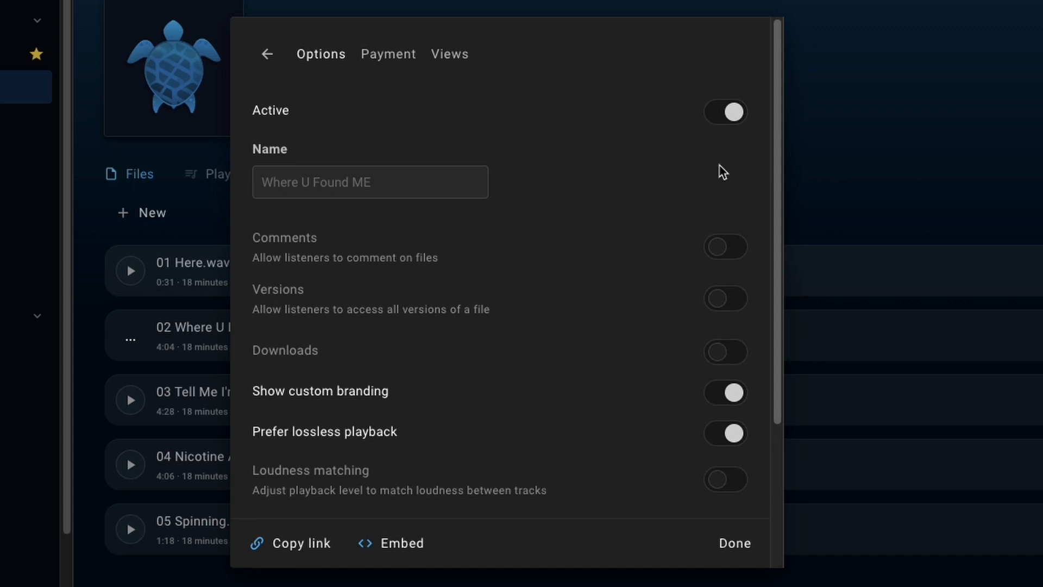
{"action": "left_click", "coordinate": [725, 112]}
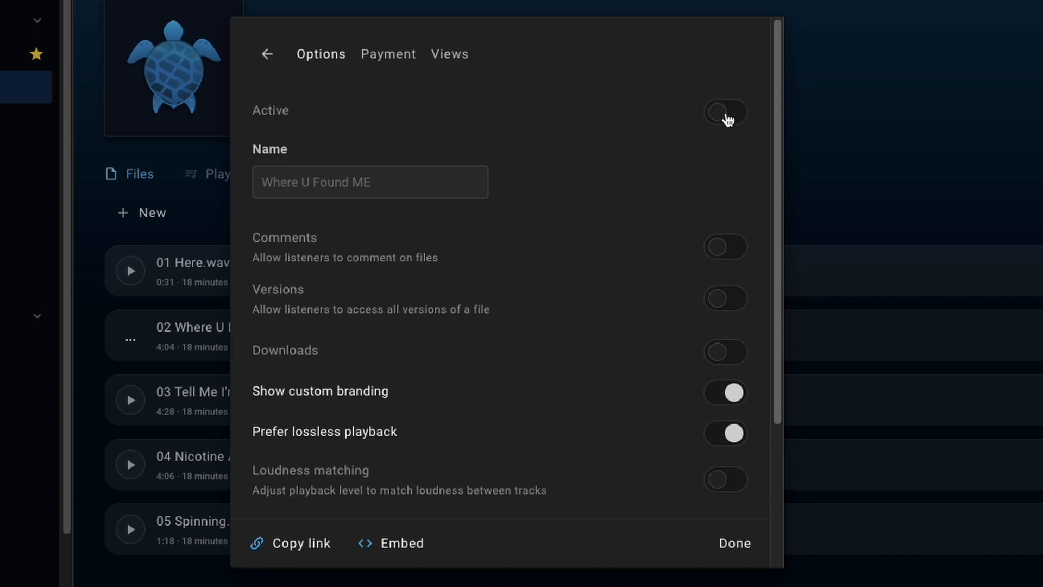
{"action": "left_click", "coordinate": [725, 112]}
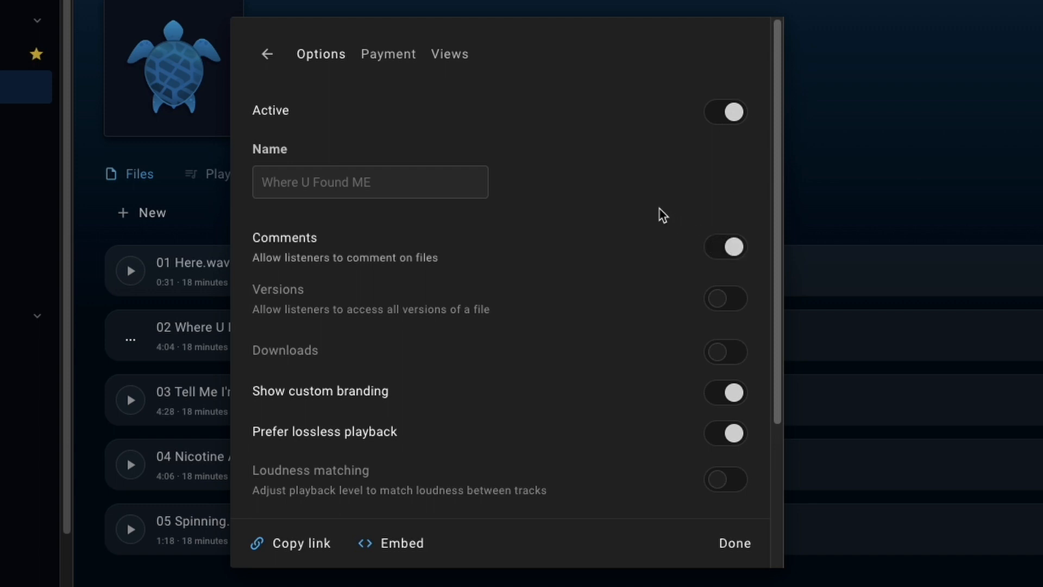
{"action": "mouse_move", "coordinate": [636, 203]}
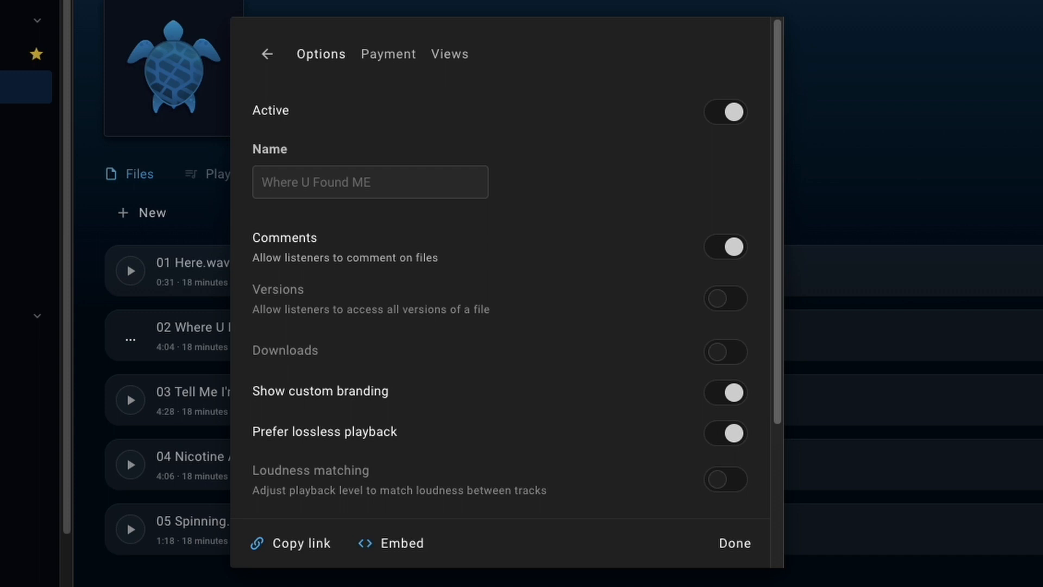
{"action": "left_click", "coordinate": [300, 543]}
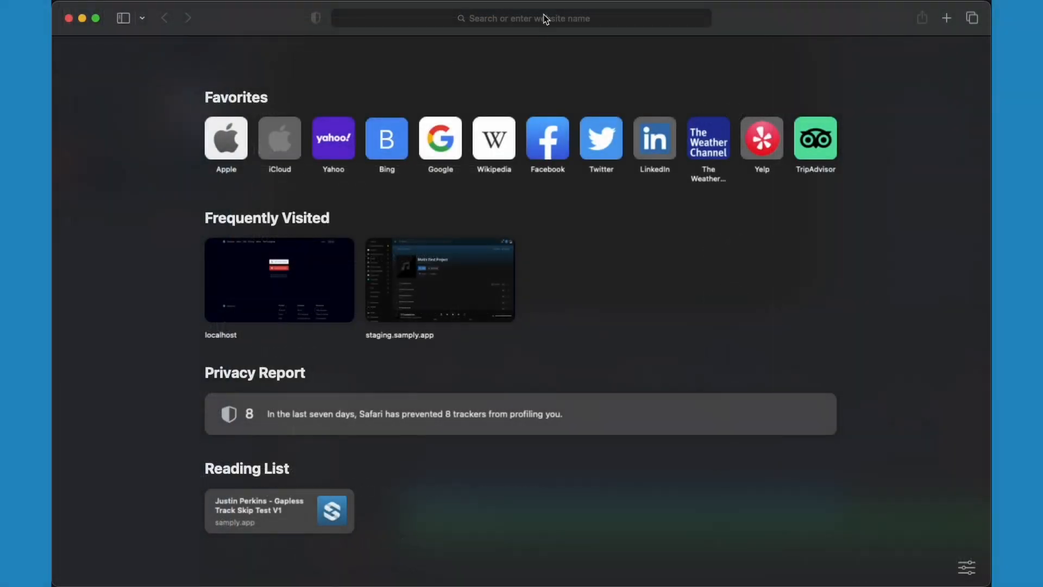
Open the pasted player link in Safari and play '01 Here.wav'.
{"action": "key", "text": "cmd+v"}
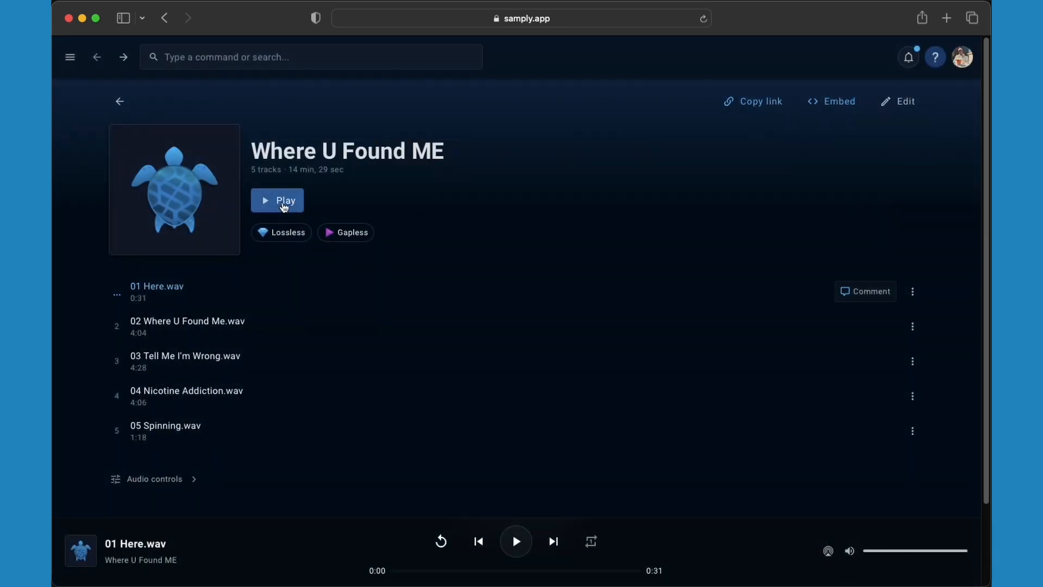
{"action": "left_click", "coordinate": [277, 200]}
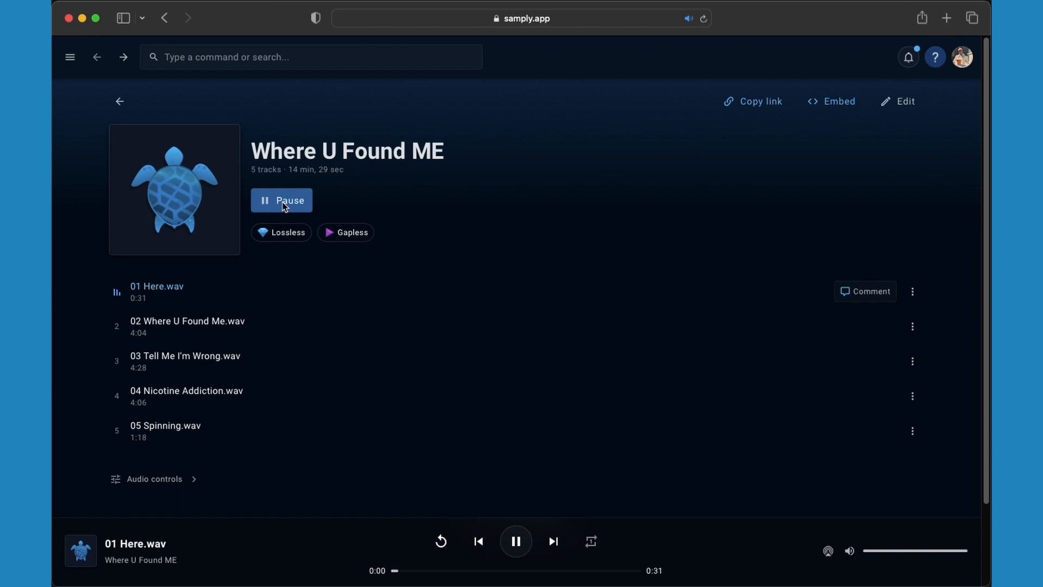
{"action": "mouse_move", "coordinate": [649, 244]}
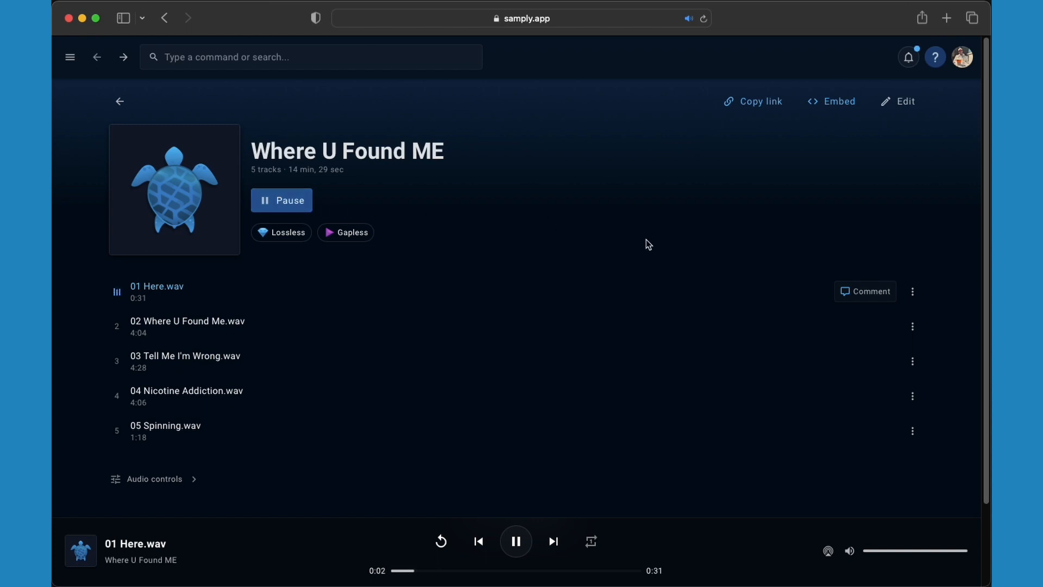
{"action": "mouse_move", "coordinate": [656, 255]}
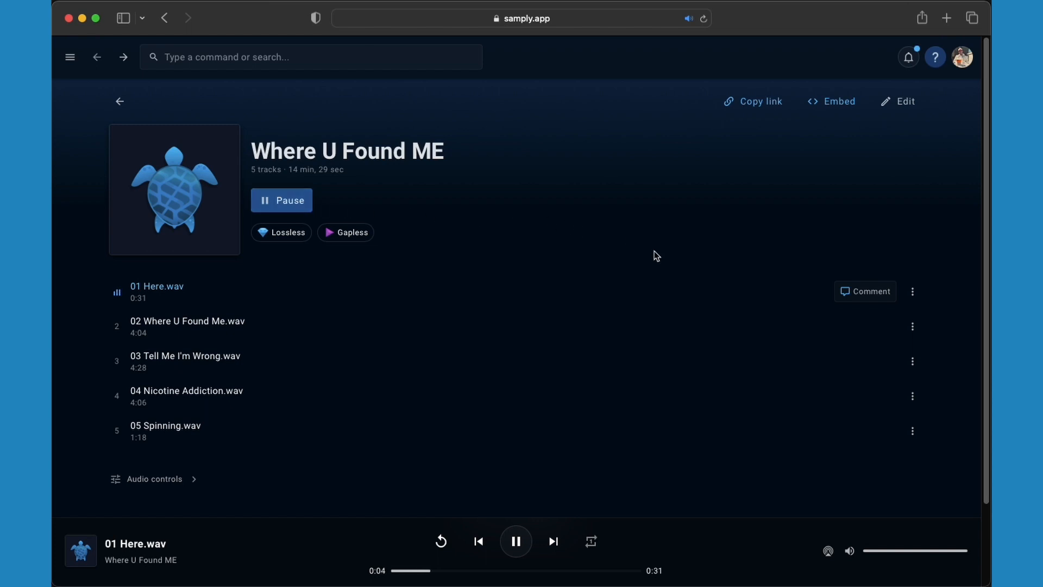